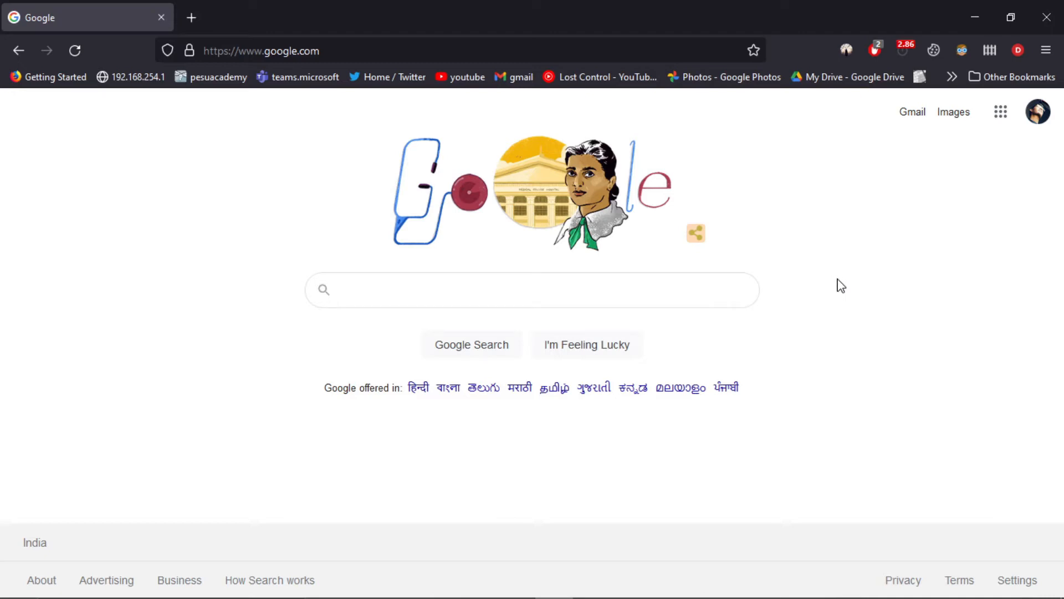
pyautogui.moveTo(851, 291)
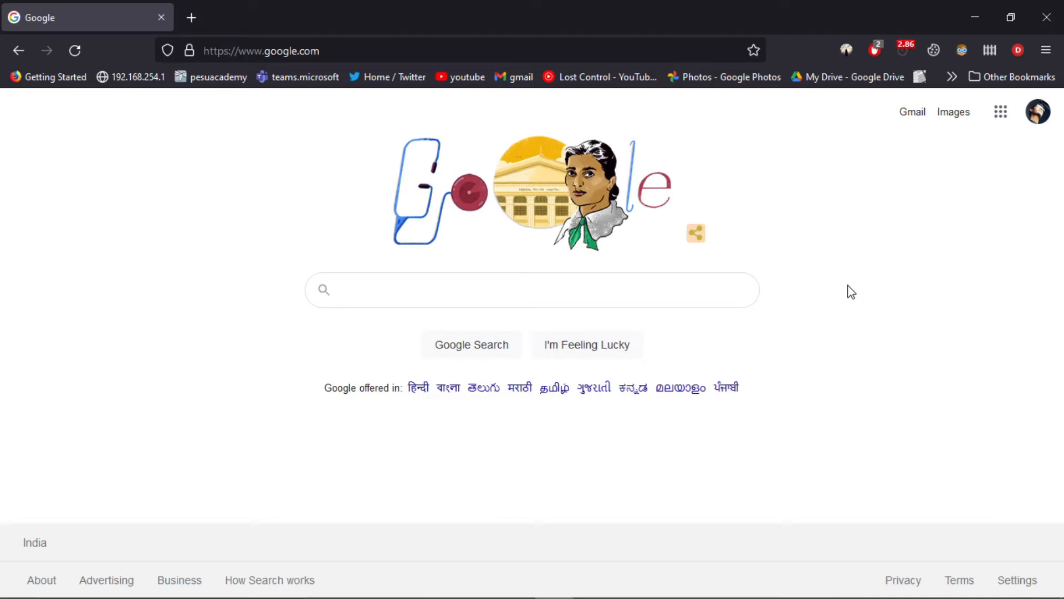
pyautogui.moveTo(387, 77)
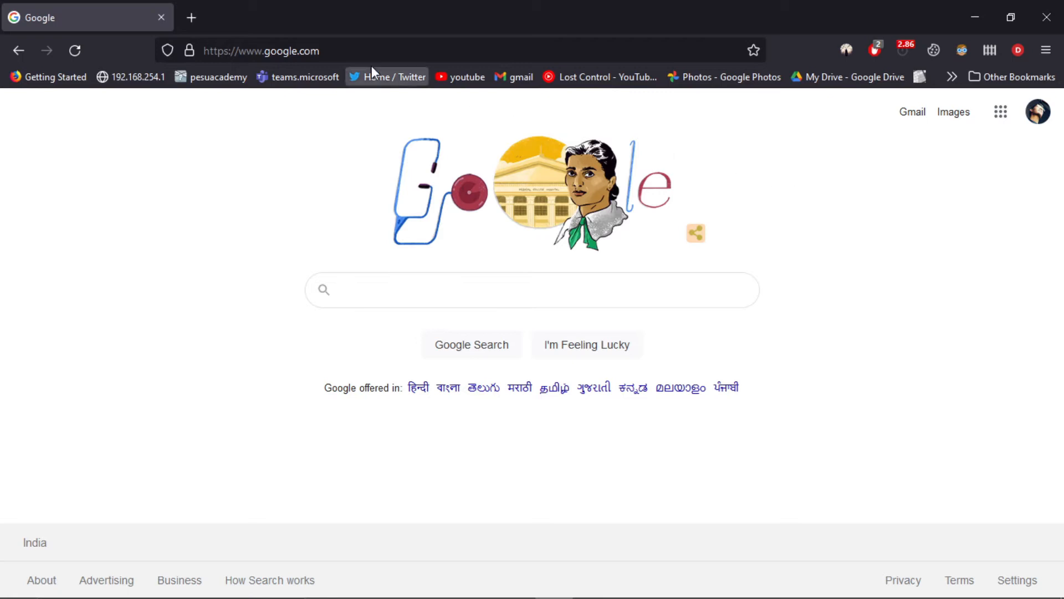
pyautogui.click(160, 16)
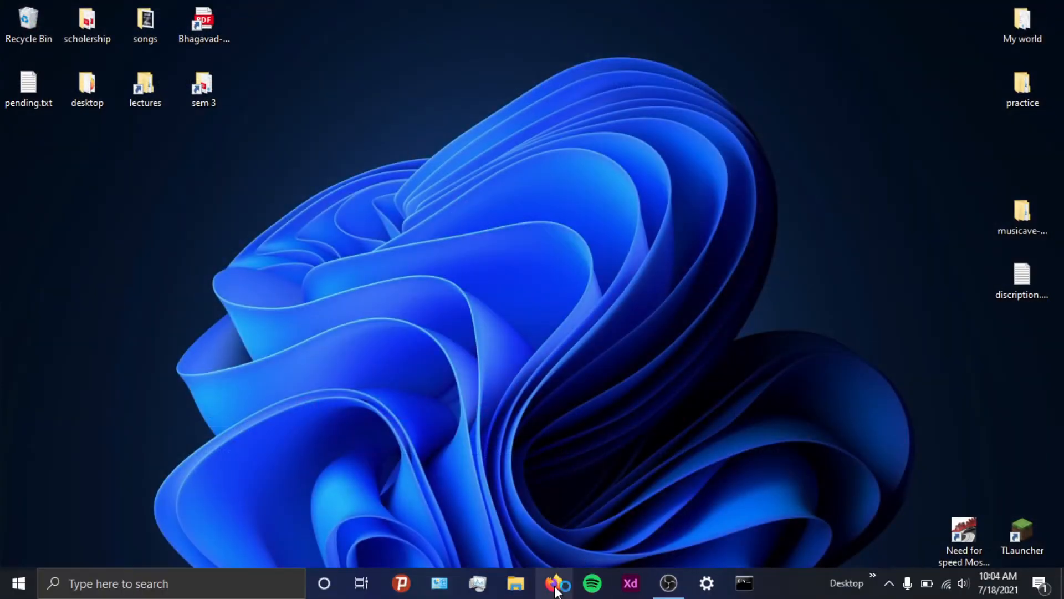
pyautogui.click(555, 582)
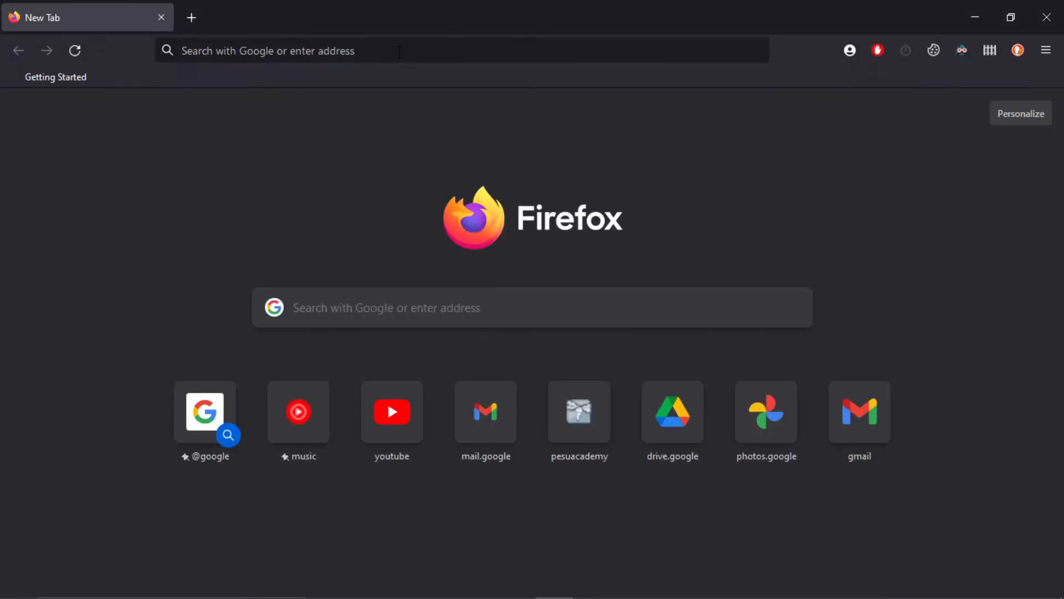
pyautogui.write('https://www.google.com')
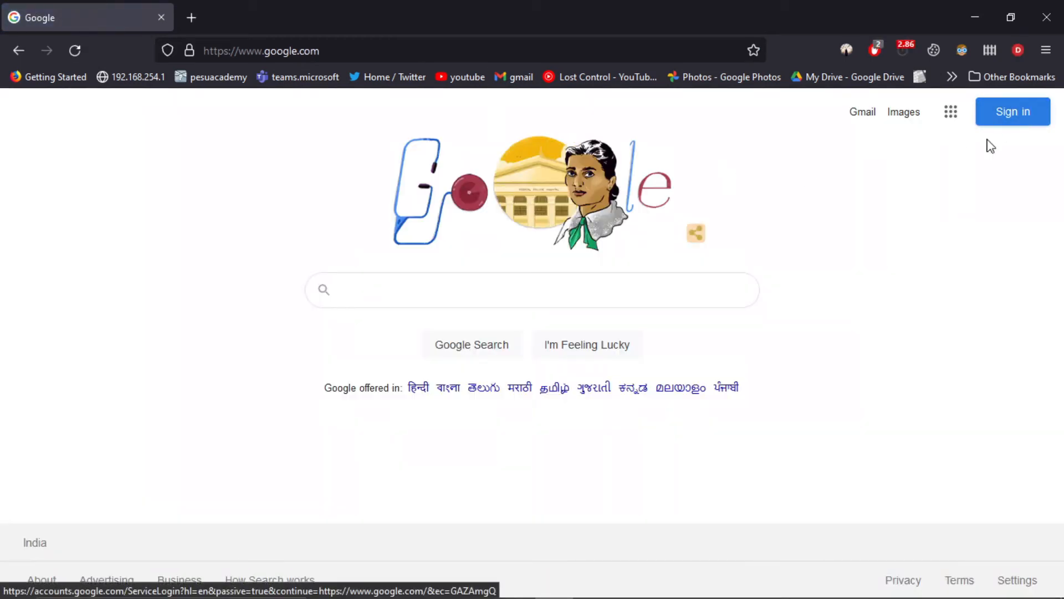
pyautogui.moveTo(829, 232)
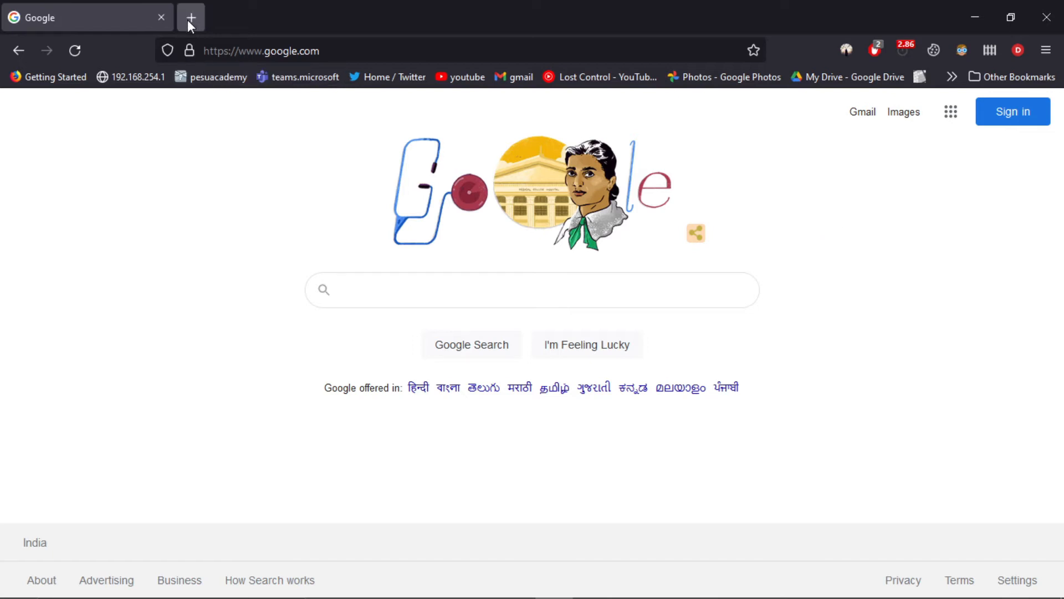
# From a new tab, reach the Privacy & Security page of Firefox Settings.
pyautogui.click(191, 17)
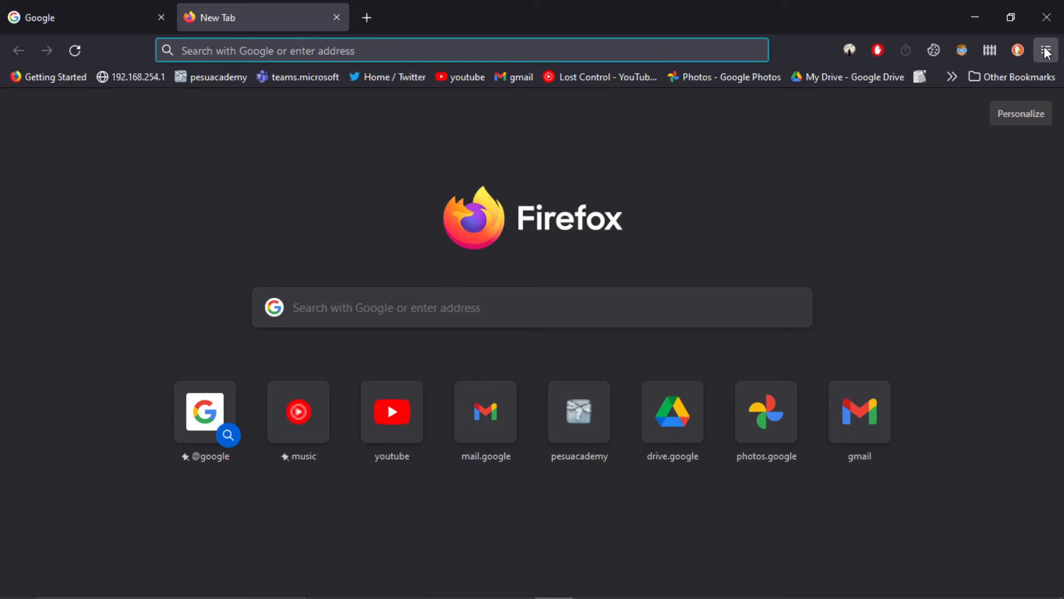
pyautogui.click(1045, 50)
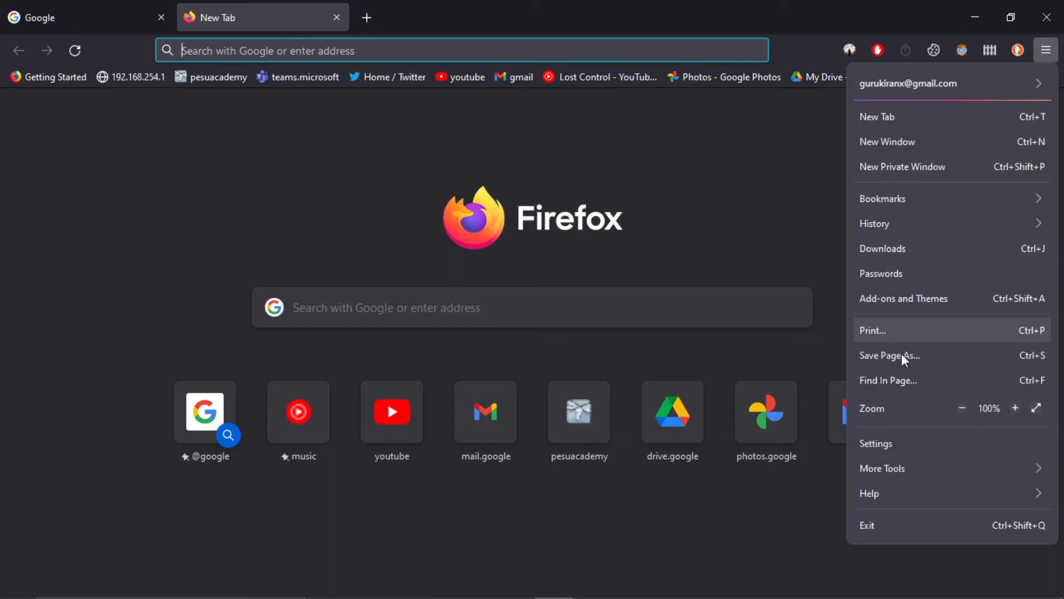
pyautogui.click(875, 443)
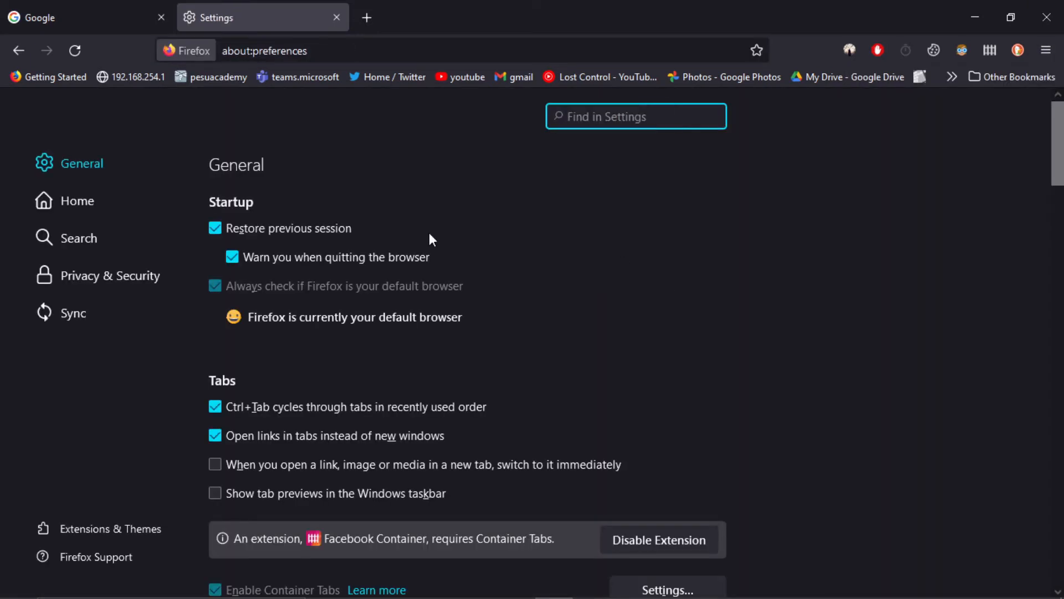
pyautogui.click(110, 275)
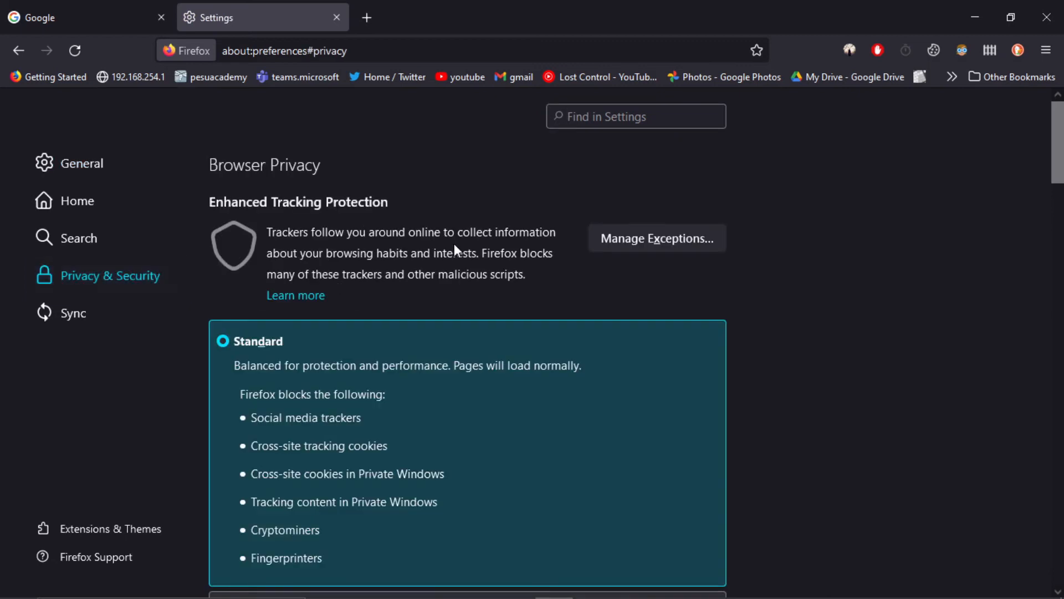
# Uncheck 'Delete cookies and site data when Firefox is closed', then start a fresh tab.
pyautogui.scroll(-3)
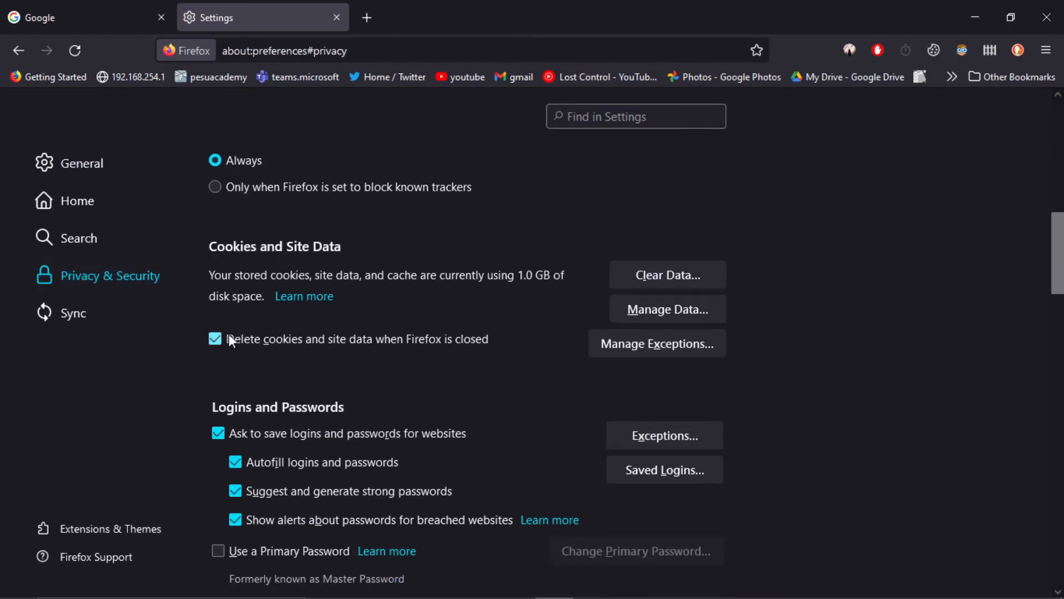
pyautogui.click(214, 339)
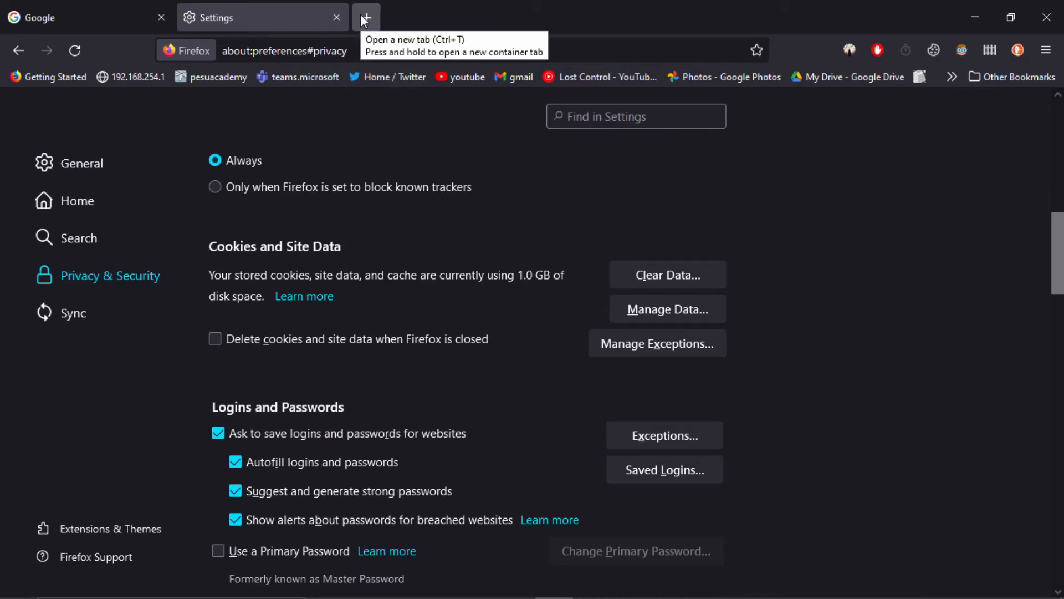
pyautogui.click(366, 17)
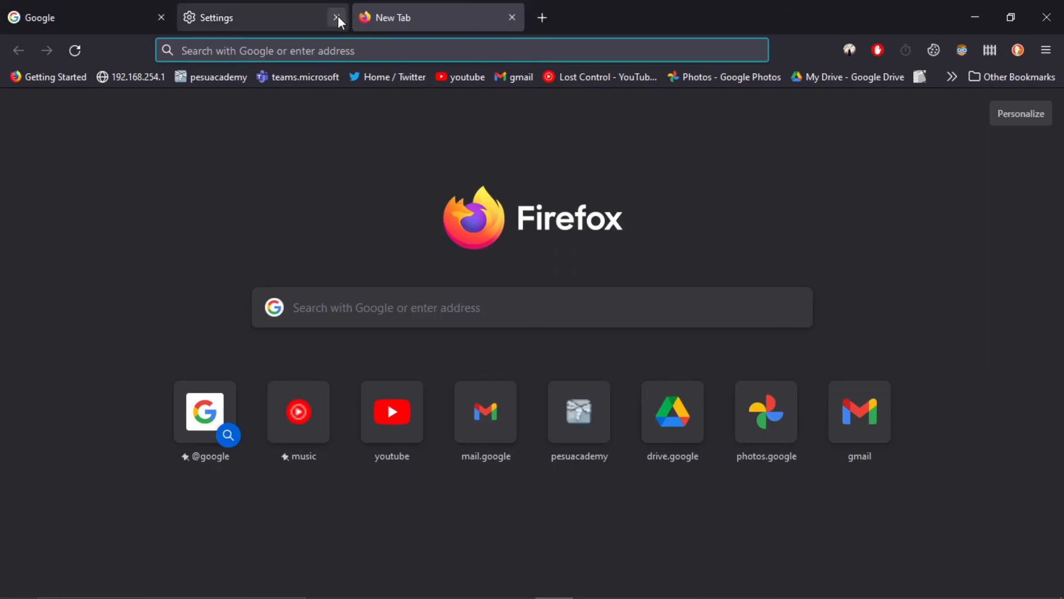
# Close the Settings tab and sign back in to the Google account.
pyautogui.click(337, 17)
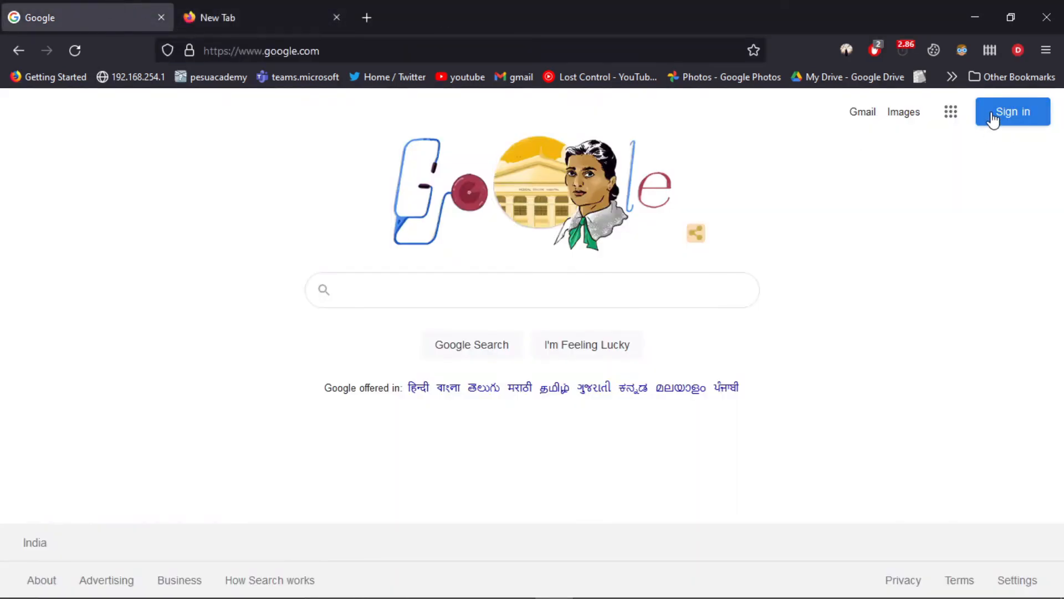
pyautogui.click(1012, 110)
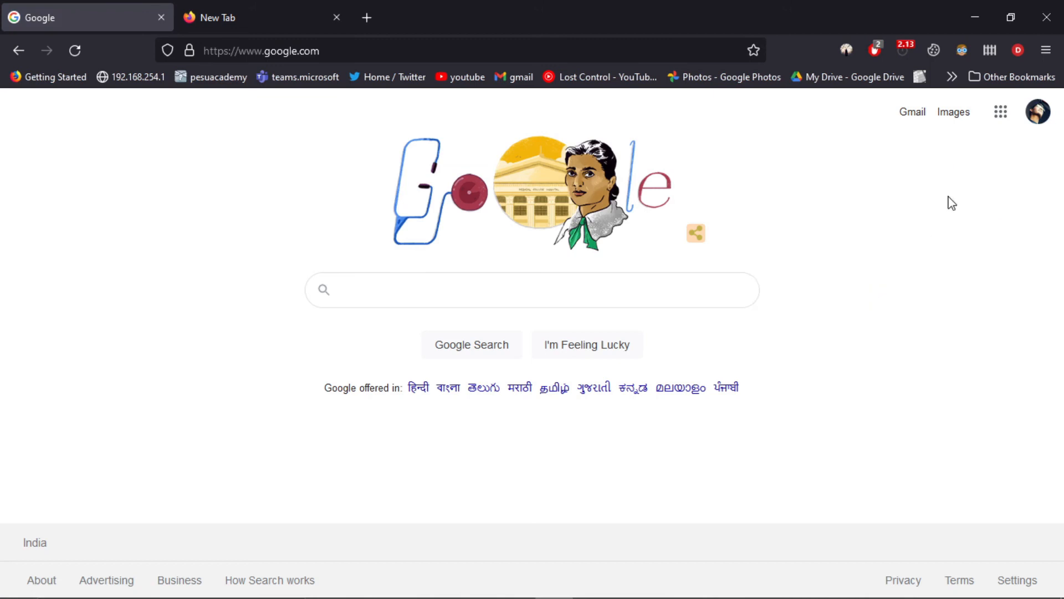
# Close and relaunch Firefox to test that the Google login persists.
pyautogui.click(160, 17)
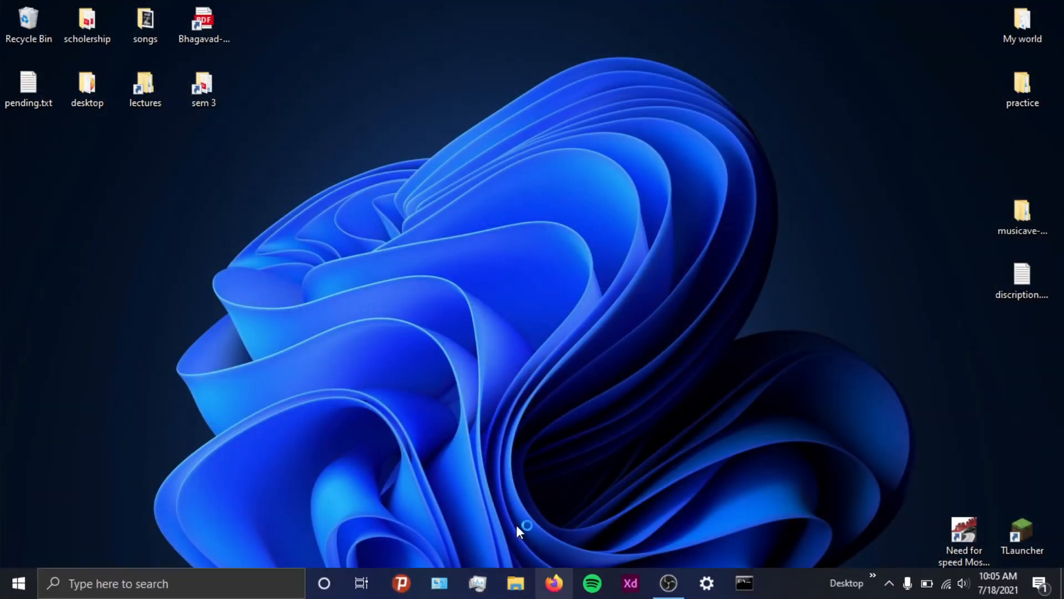
pyautogui.click(555, 583)
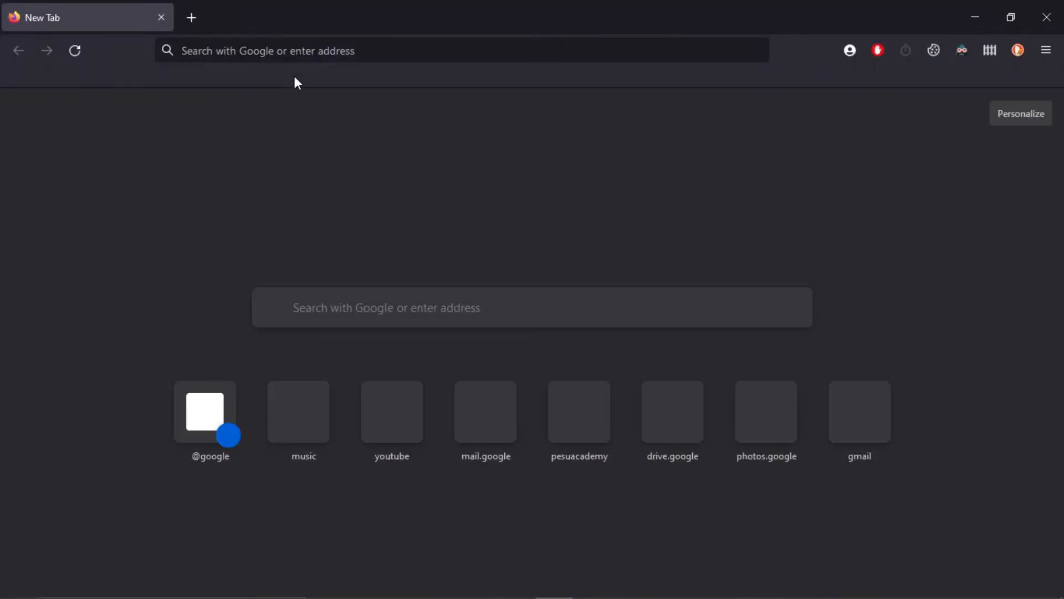